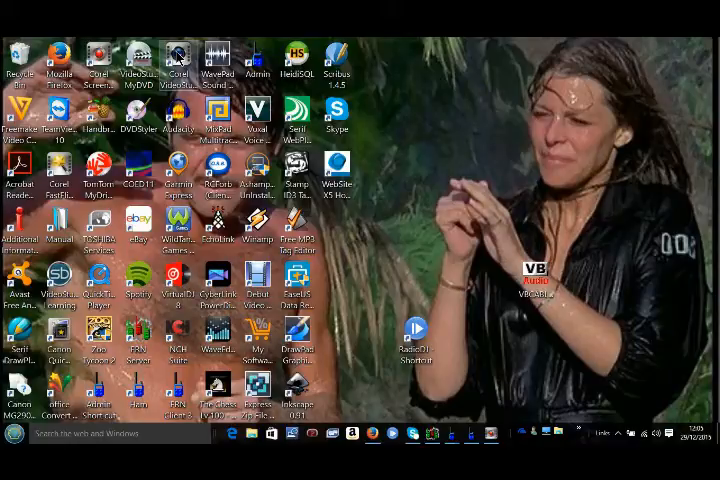
# Open the Corel VideoStudio X8 desktop shortcut's context menu to launch it.
pyautogui.rightClick(176, 56)
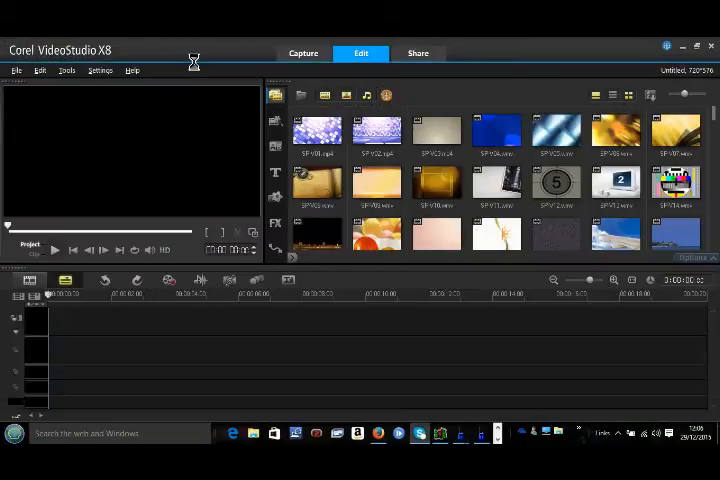
# Preview the first sample clip and open the empty video track's insert-media menu.
pyautogui.click(318, 132)
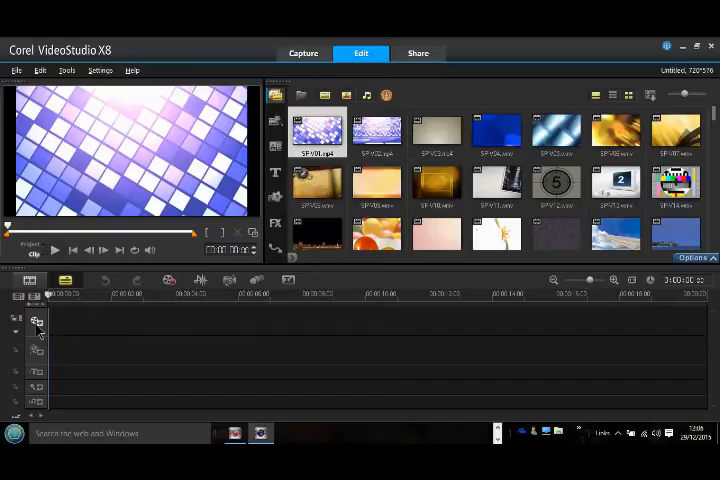
pyautogui.moveTo(37, 322)
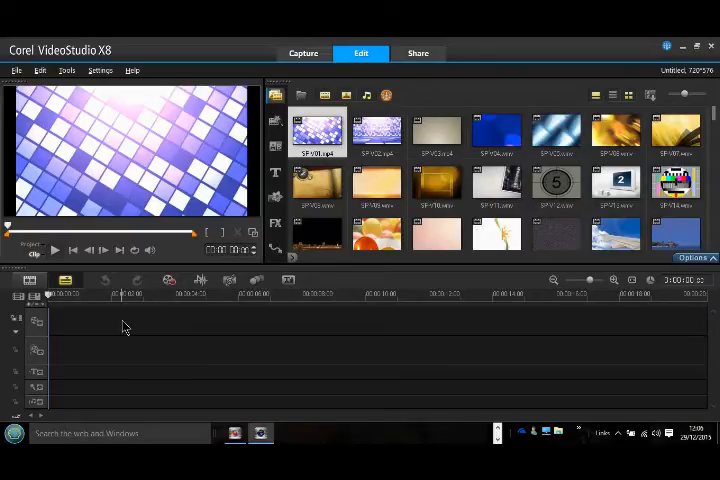
pyautogui.moveTo(300, 323)
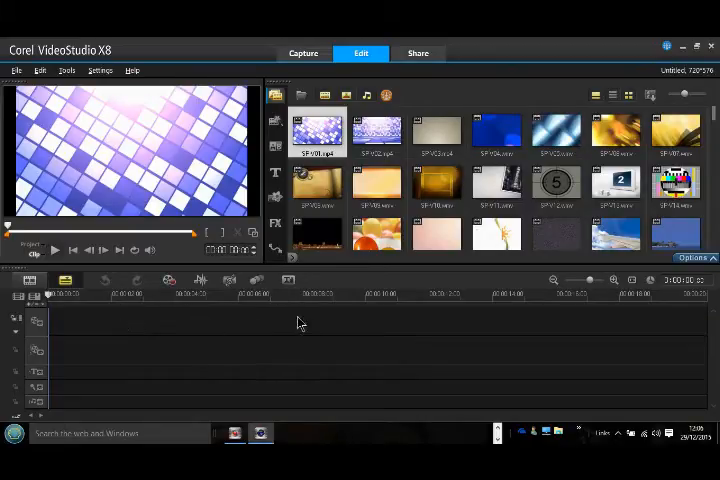
pyautogui.moveTo(283, 320)
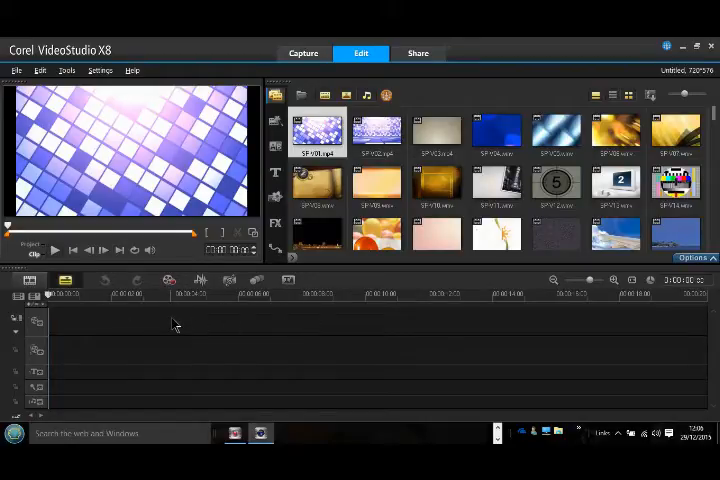
pyautogui.rightClick(175, 323)
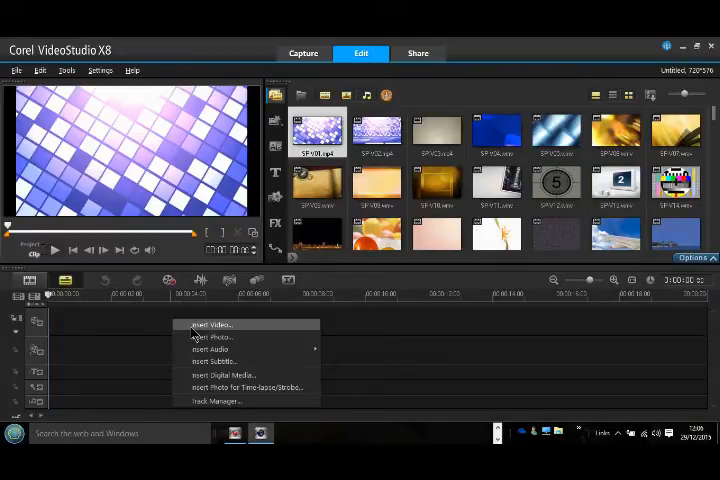
# Insert the 'Cap Win 10 Looking glass' video from the Videos folder onto the video track.
pyautogui.click(214, 324)
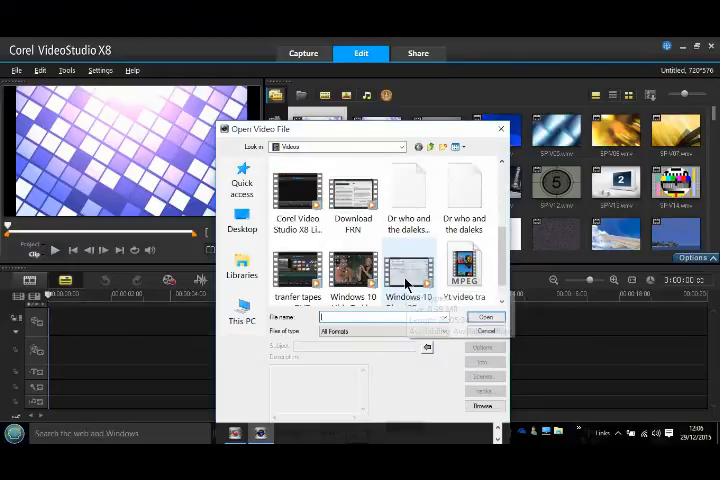
pyautogui.scroll(-3)
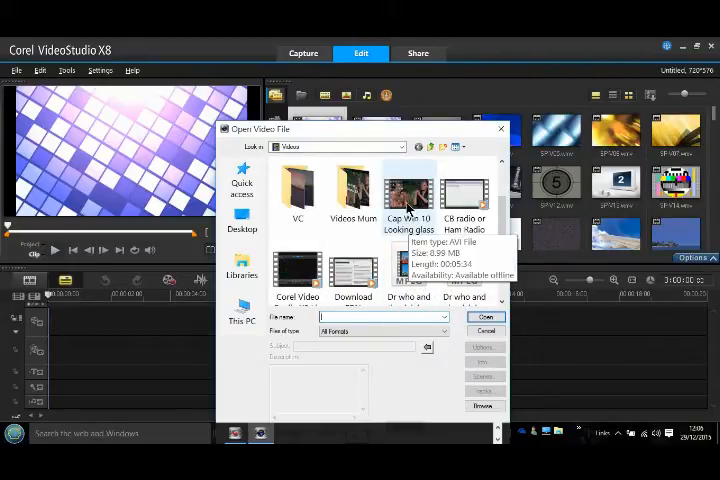
pyautogui.click(408, 195)
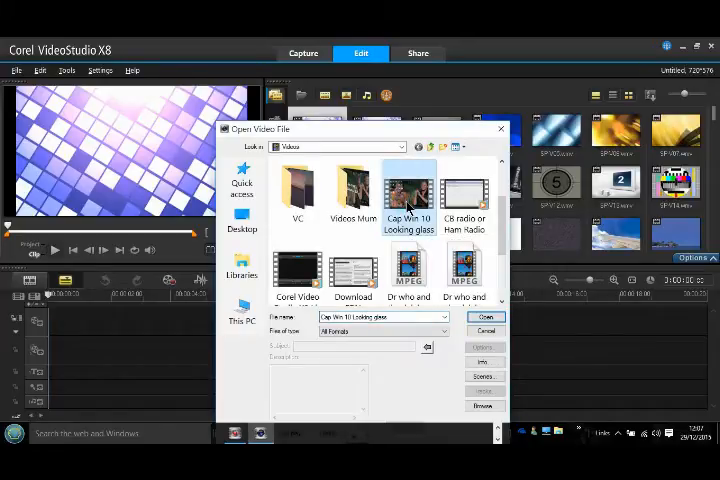
pyautogui.click(485, 317)
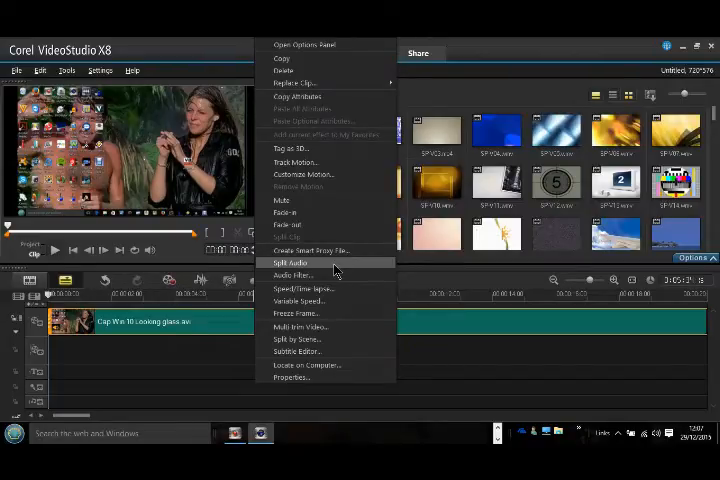
pyautogui.moveTo(335, 270)
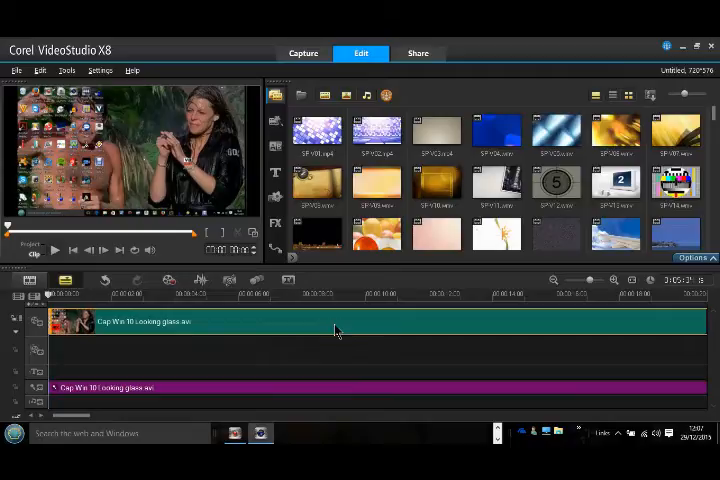
# Open the video clip's context menu to delete it, keeping the split audio.
pyautogui.rightClick(337, 330)
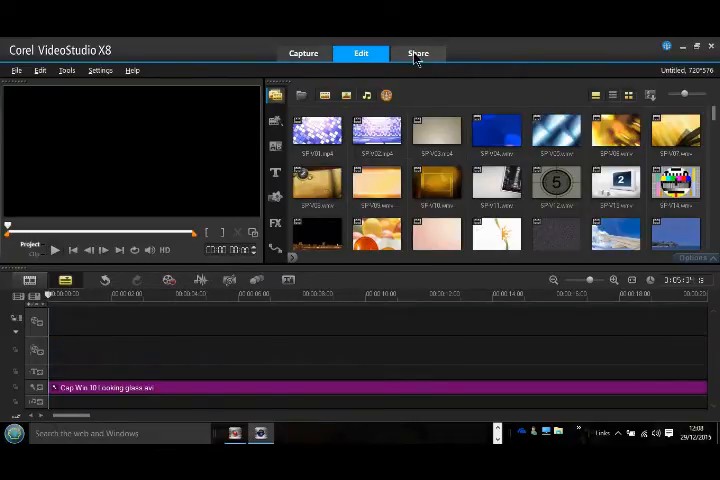
# In the Share workspace, choose Audio output and open the audio format list.
pyautogui.click(418, 53)
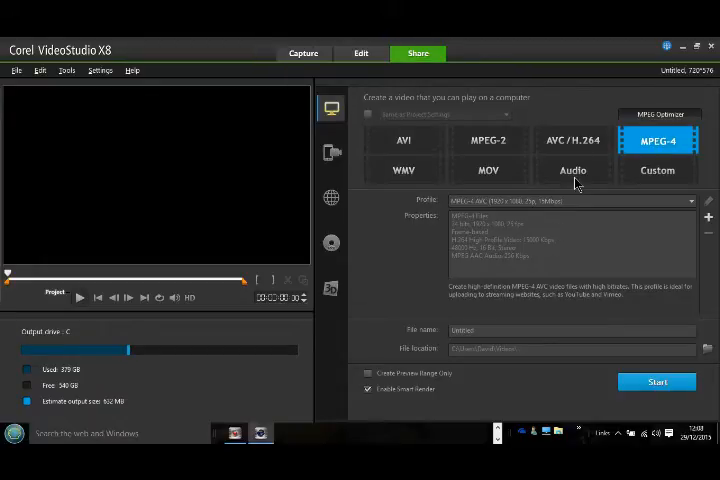
pyautogui.moveTo(573, 170)
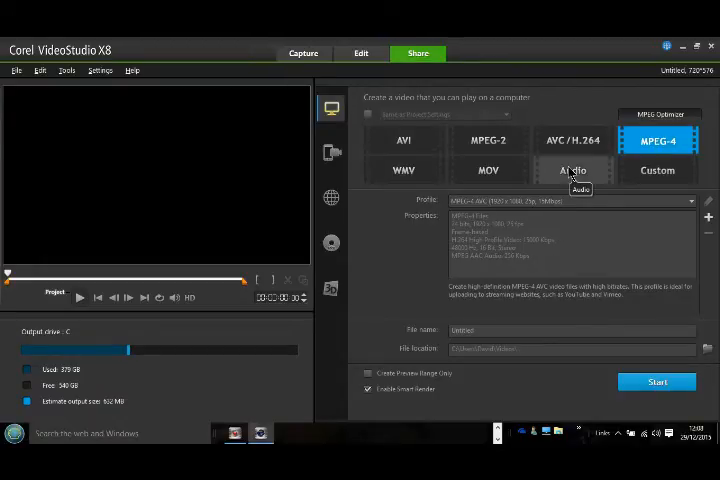
pyautogui.click(573, 170)
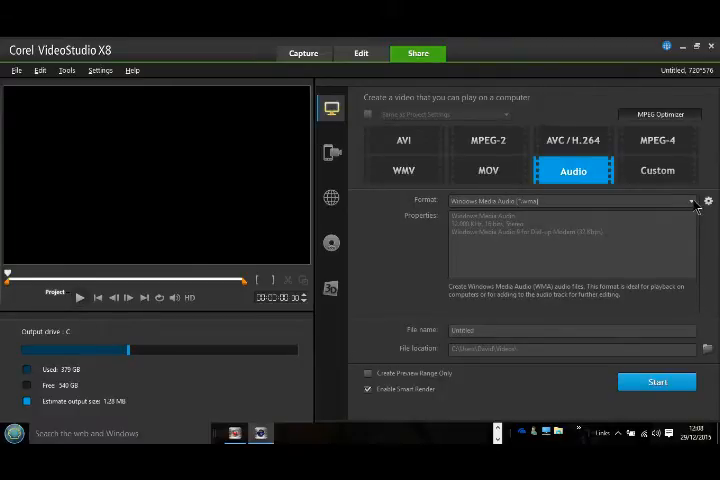
pyautogui.click(693, 201)
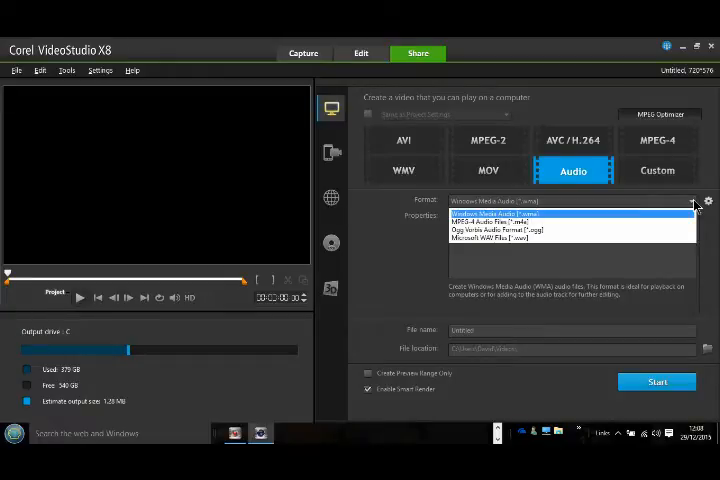
pyautogui.moveTo(570, 238)
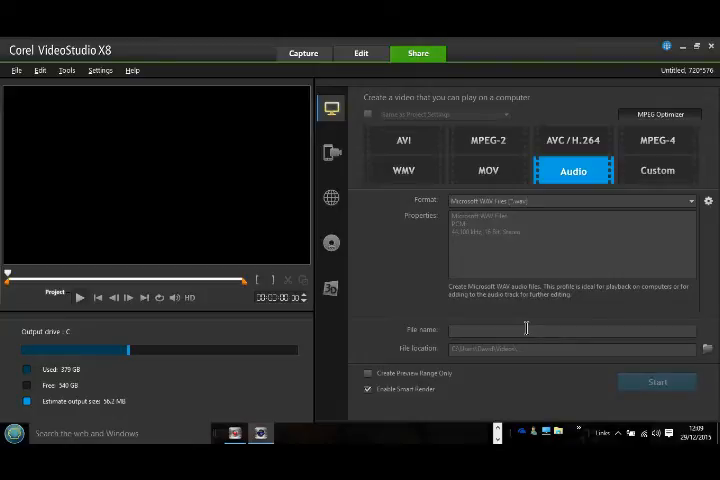
# Render the audio as a WAV file named 'Test Audio' and acknowledge the success message.
pyautogui.write('Test Audio')
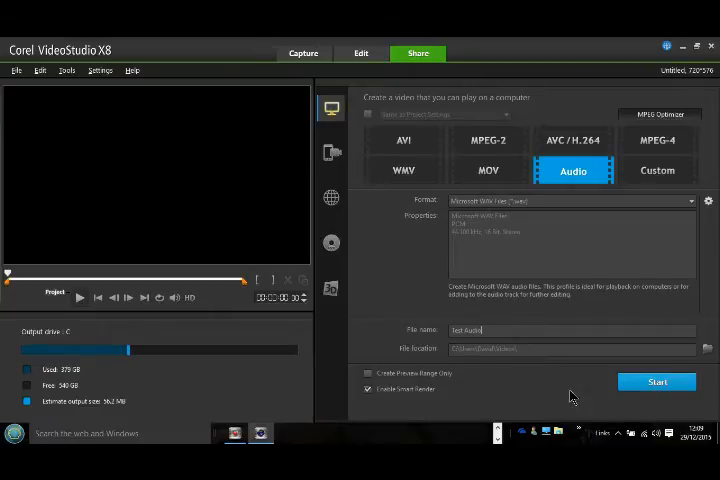
pyautogui.moveTo(657, 382)
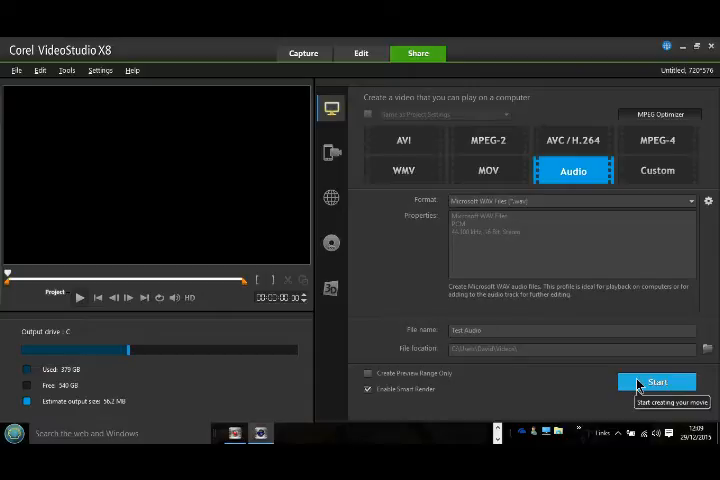
pyautogui.click(657, 382)
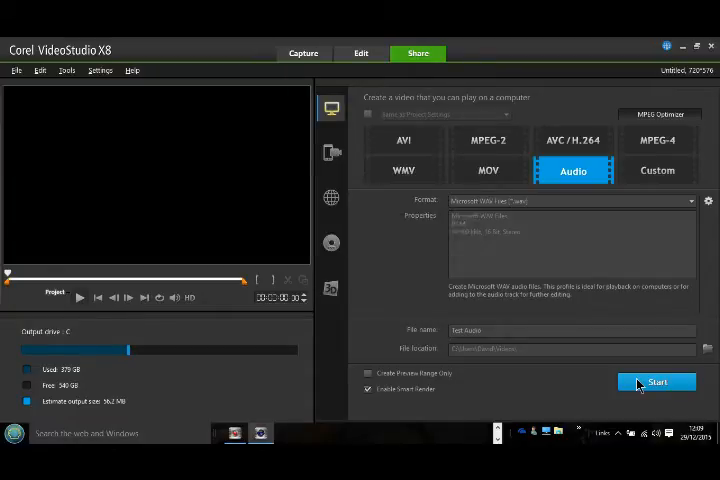
pyautogui.click(657, 382)
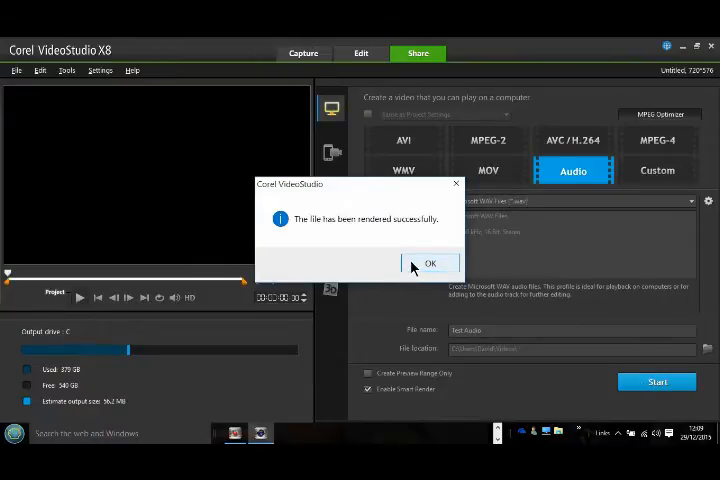
pyautogui.click(430, 262)
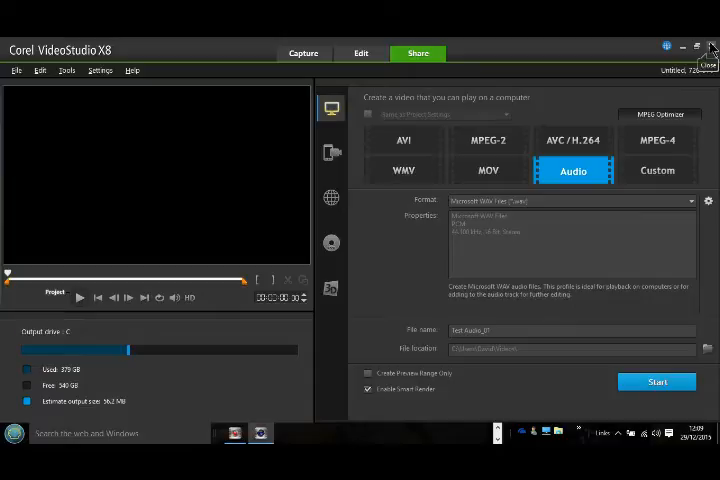
pyautogui.moveTo(710, 48)
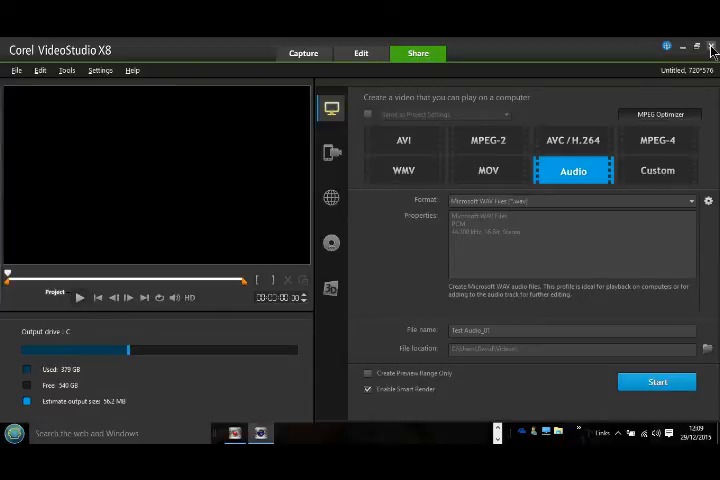
# Close VideoStudio without saving, then open the Audacity shortcut's context menu.
pyautogui.click(711, 46)
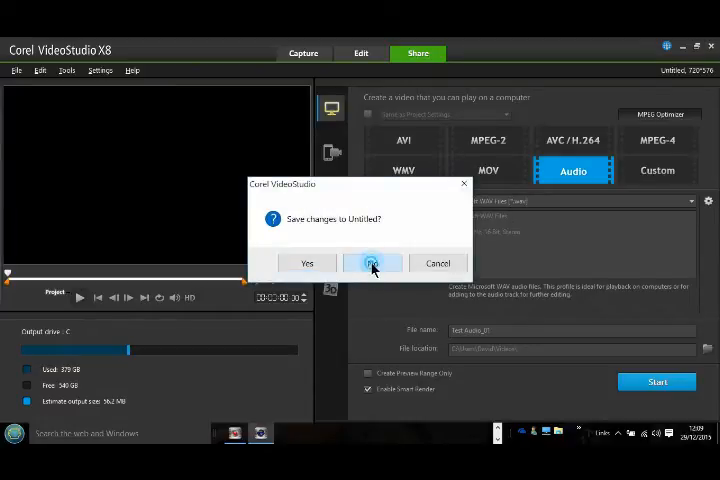
pyautogui.click(372, 263)
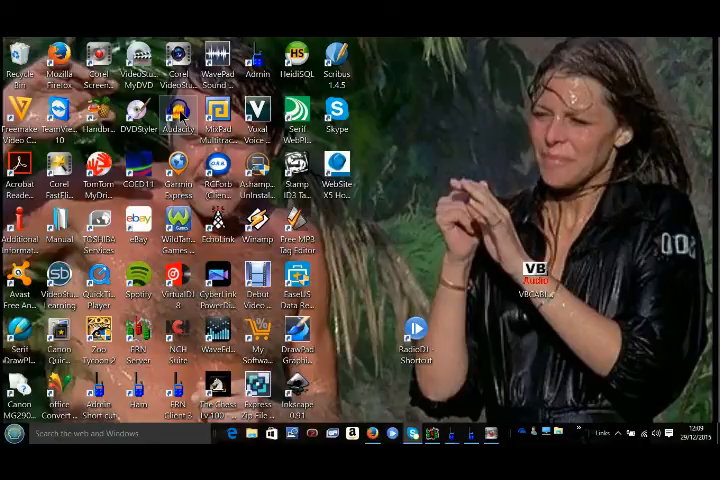
pyautogui.rightClick(178, 115)
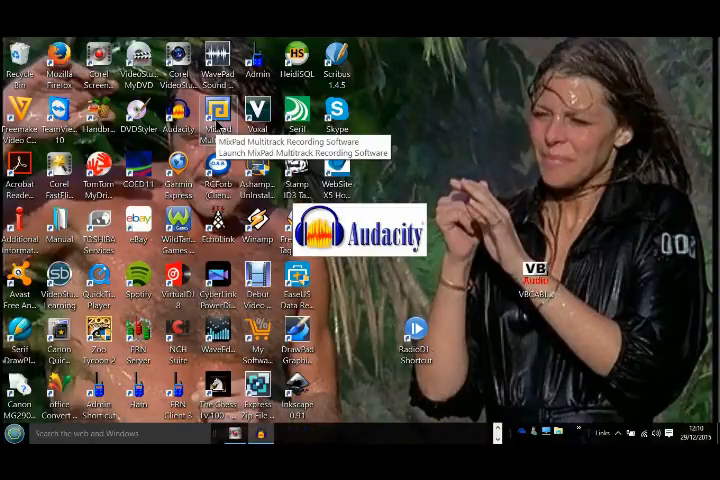
# Launch Audacity and import 'Test Audio' from the Videos folder, accepting the copy warning.
pyautogui.doubleClick(173, 110)
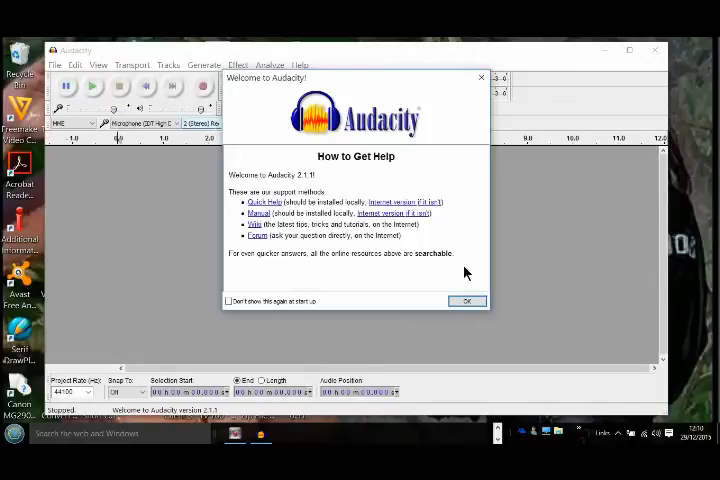
pyautogui.click(467, 301)
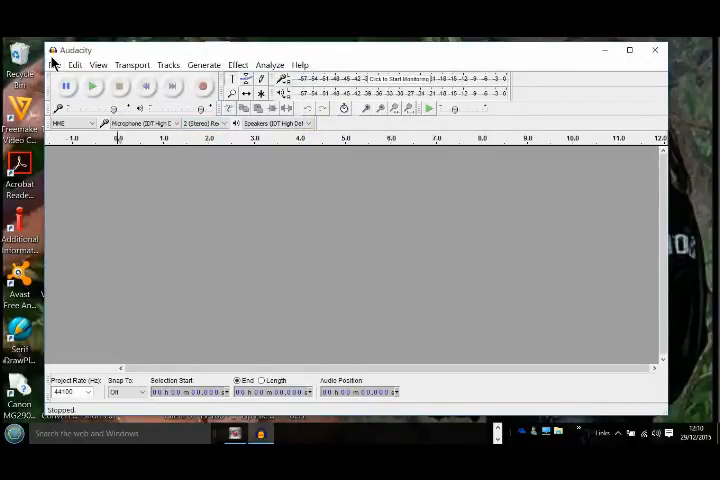
pyautogui.click(56, 64)
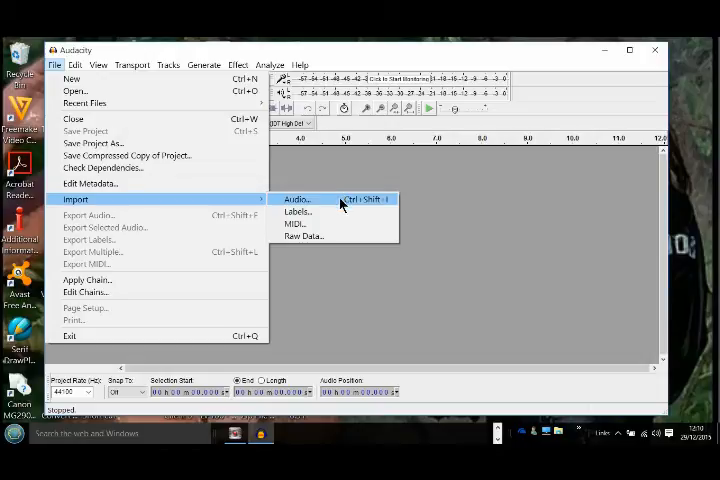
pyautogui.click(296, 199)
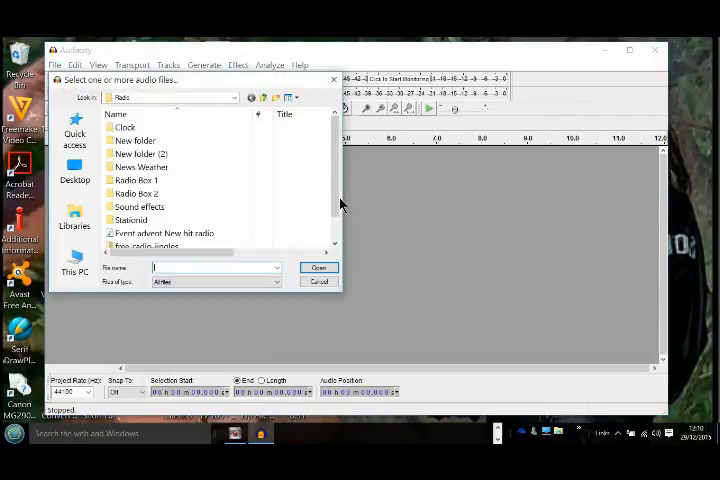
pyautogui.click(138, 180)
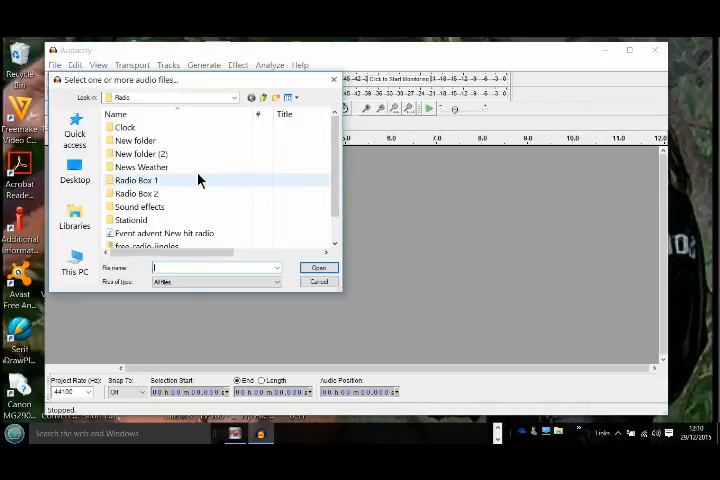
pyautogui.moveTo(137, 180)
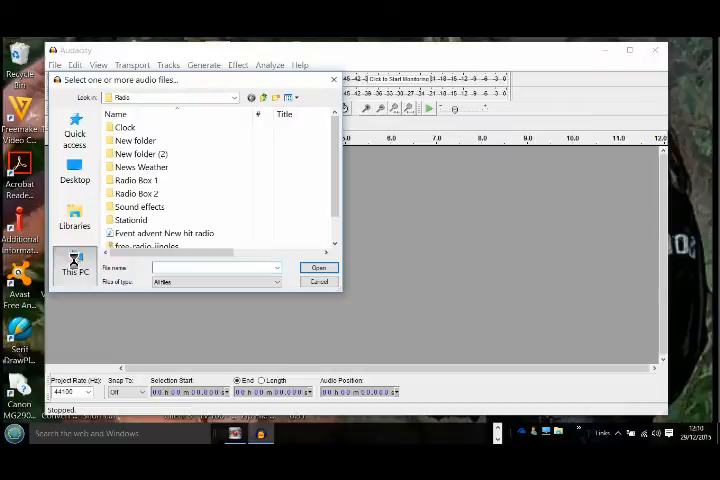
pyautogui.click(75, 262)
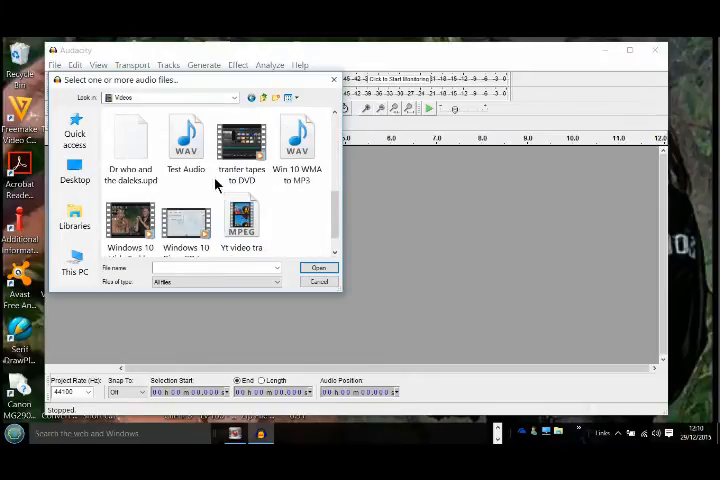
pyautogui.click(185, 140)
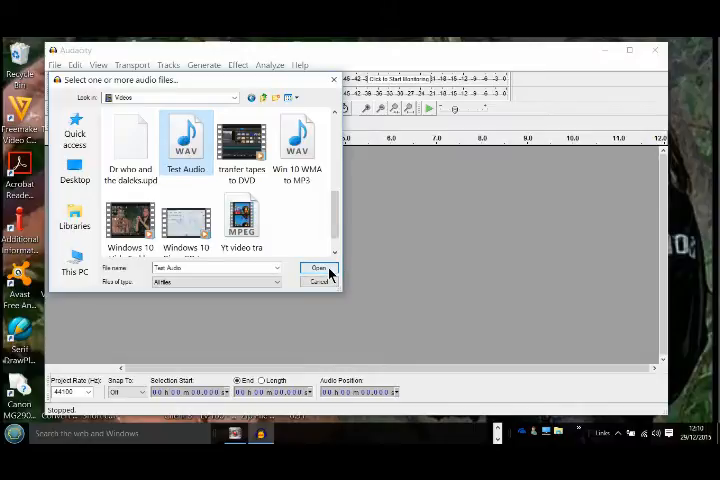
pyautogui.click(319, 267)
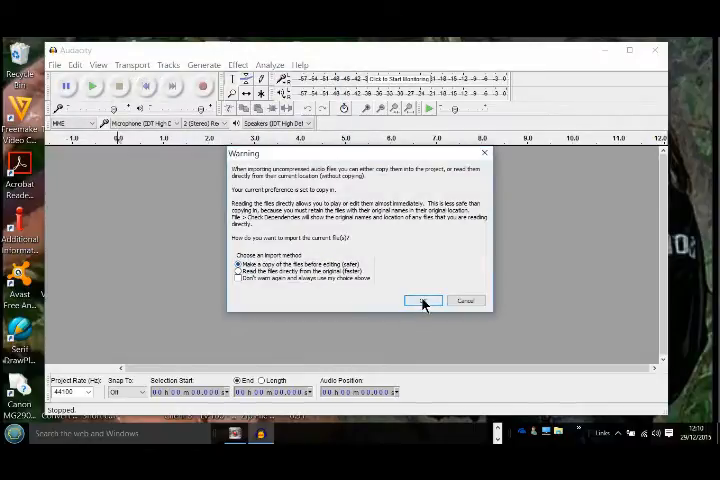
pyautogui.click(423, 301)
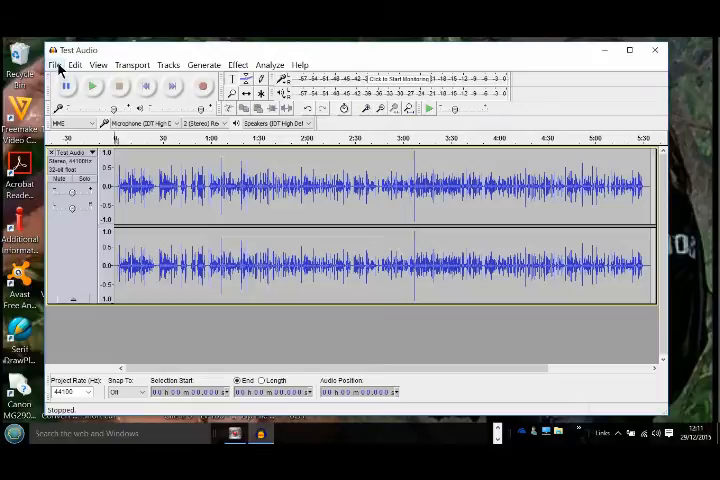
# Export the audio as MP3 with artist name 'Test' entered in the metadata.
pyautogui.click(55, 64)
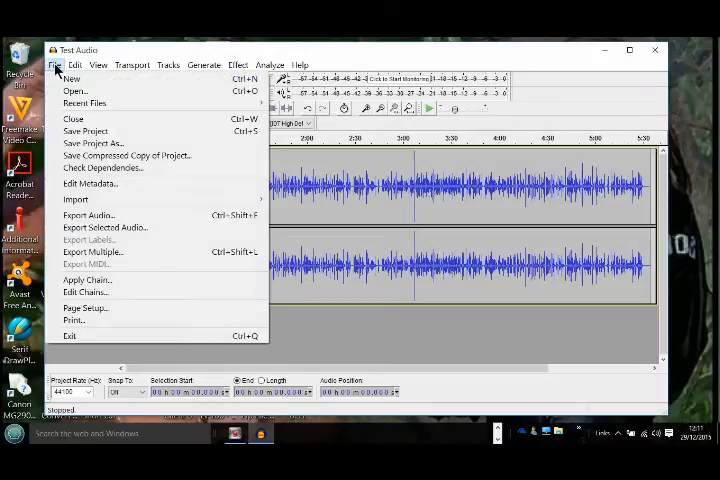
pyautogui.moveTo(88, 215)
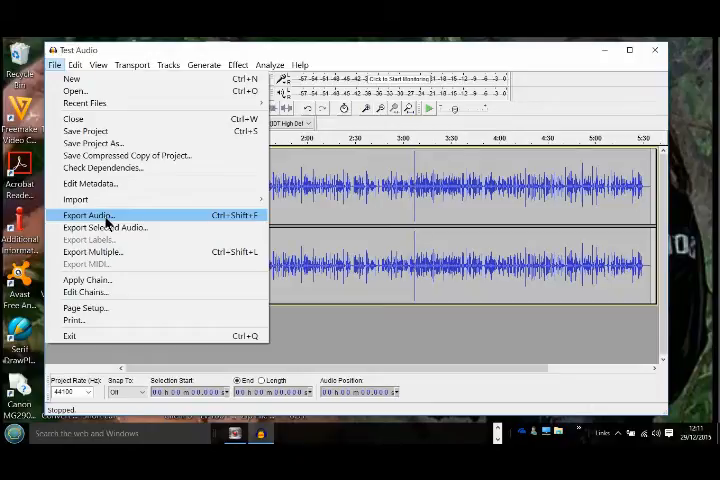
pyautogui.click(88, 215)
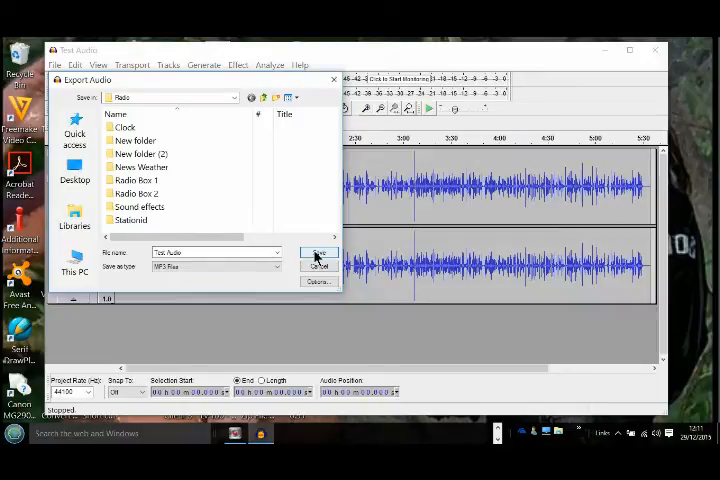
pyautogui.click(319, 253)
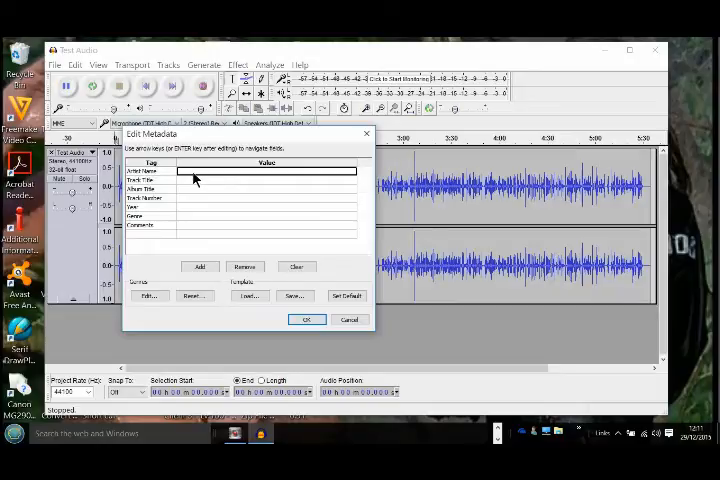
pyautogui.write('Test')
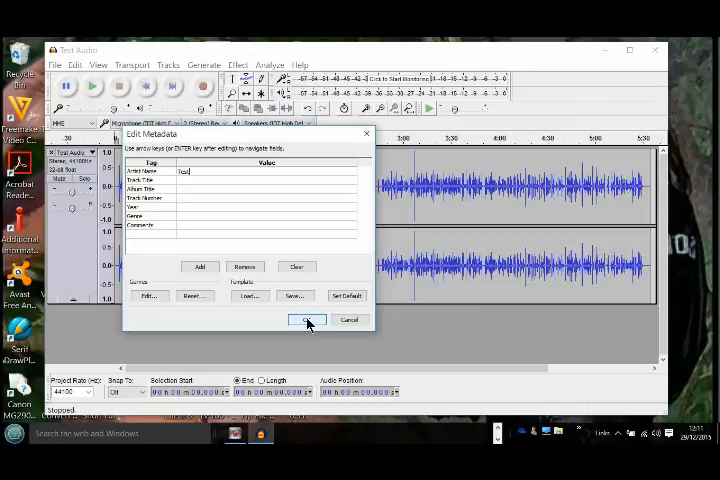
pyautogui.click(307, 320)
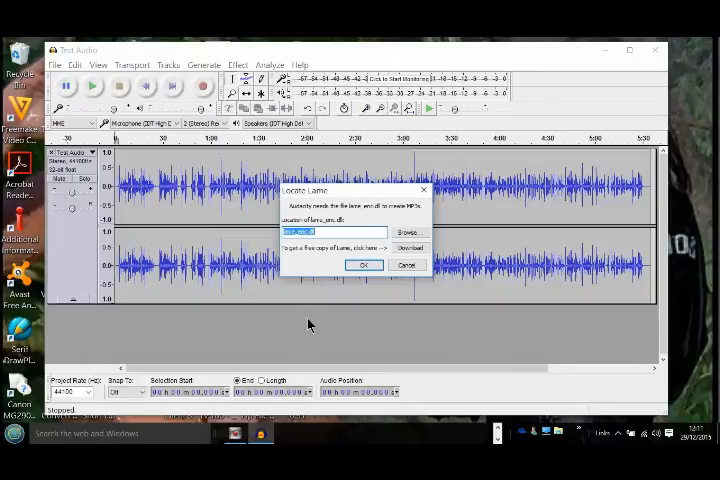
pyautogui.moveTo(147, 253)
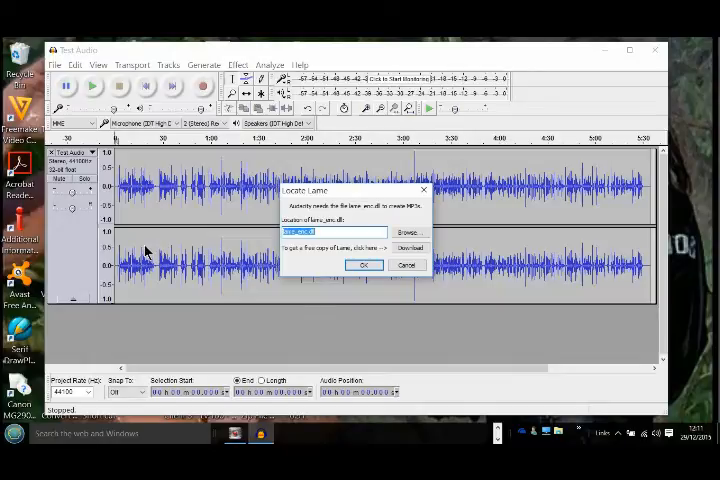
pyautogui.moveTo(254, 290)
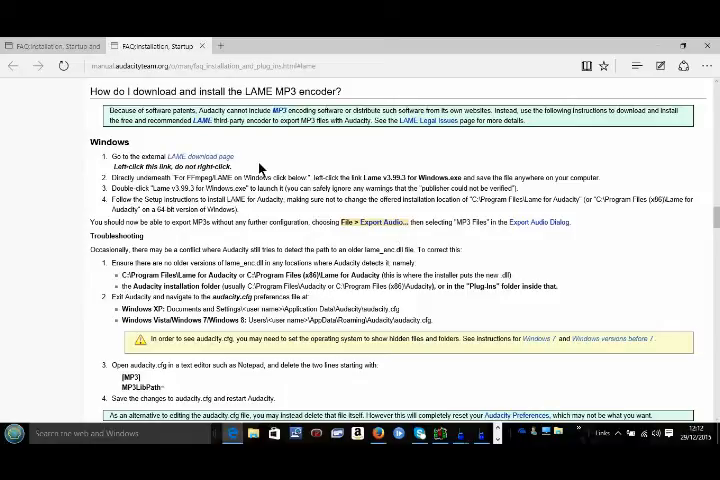
pyautogui.moveTo(200, 155)
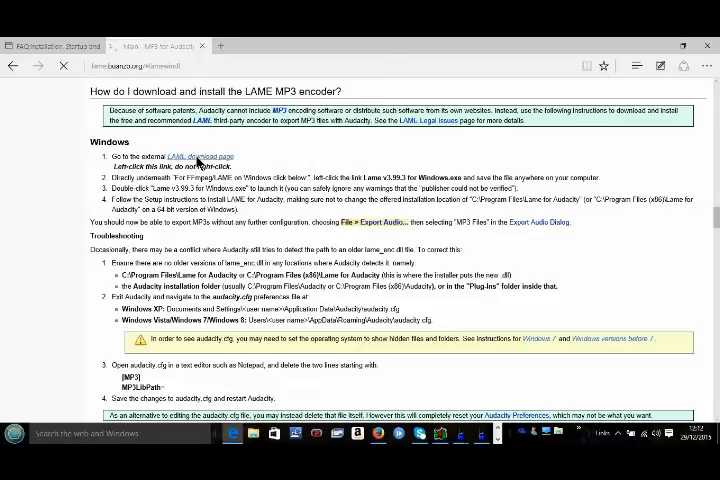
# Follow the FAQ's LAME download link to Buanzo's LAME and FFmpeg libraries page.
pyautogui.click(204, 155)
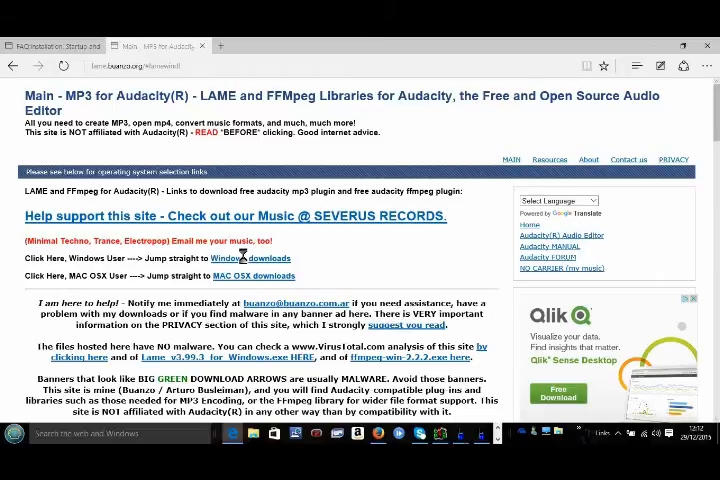
# Download and run Lame_v3.99.3_for_Windows.exe from the page's Windows downloads section.
pyautogui.click(251, 258)
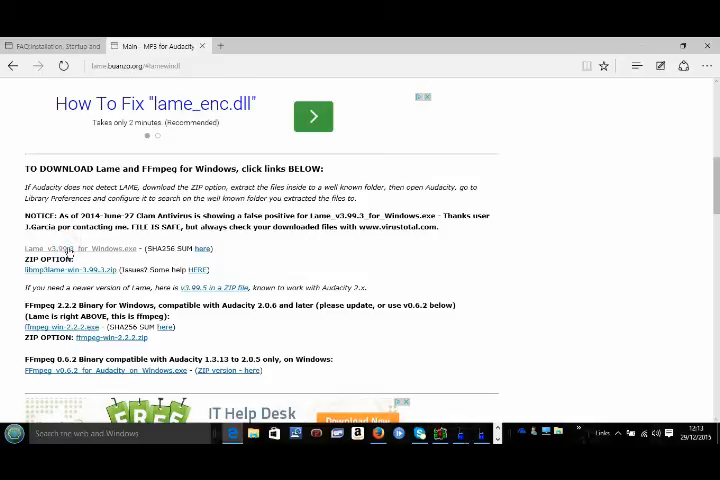
pyautogui.moveTo(70, 252)
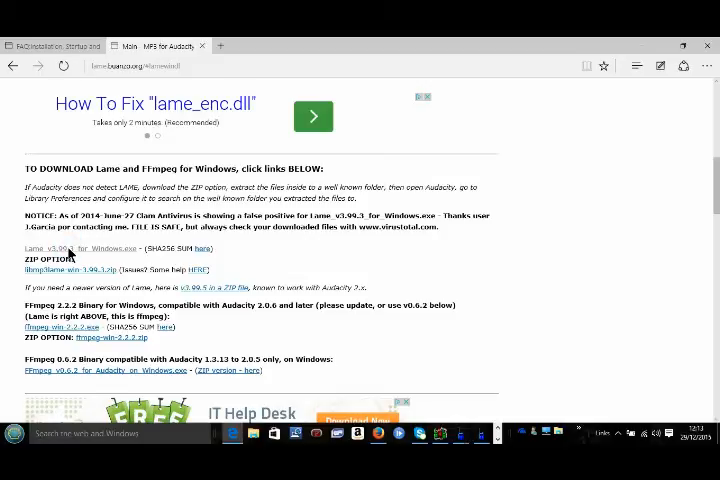
pyautogui.click(75, 248)
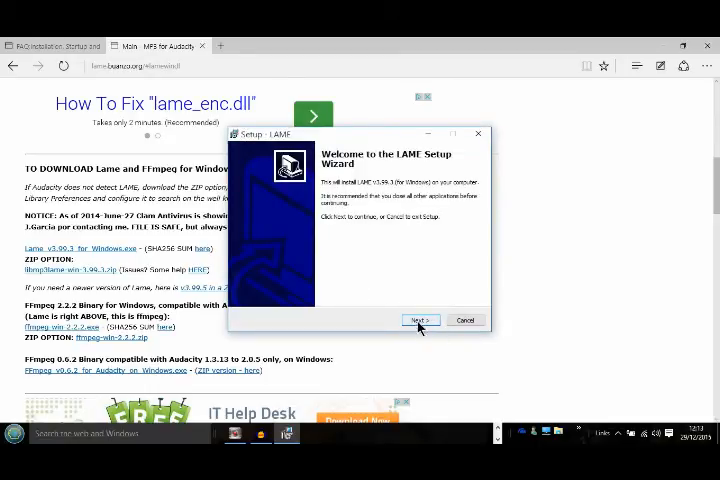
pyautogui.moveTo(435, 353)
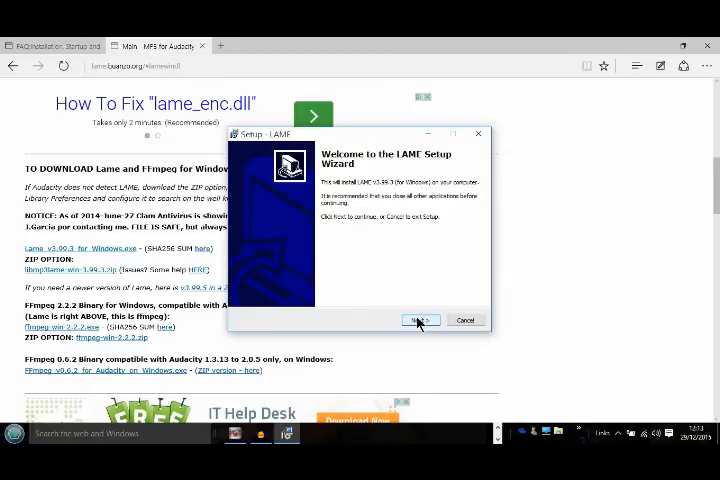
# Install LAME v3.99.3 through the setup wizard and finish it.
pyautogui.click(419, 320)
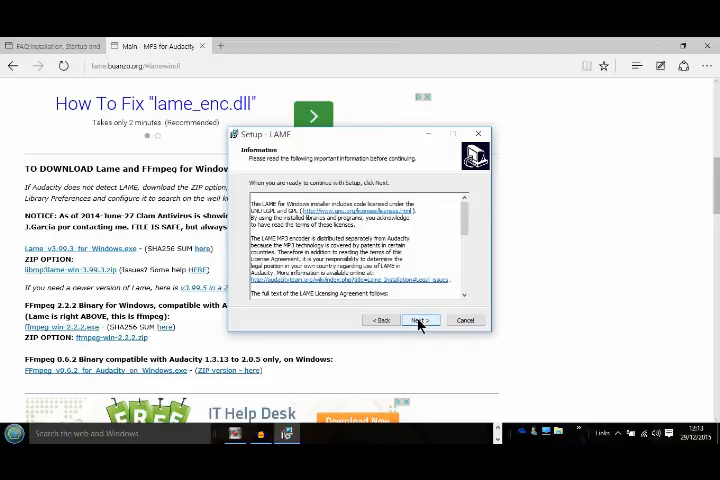
pyautogui.click(418, 320)
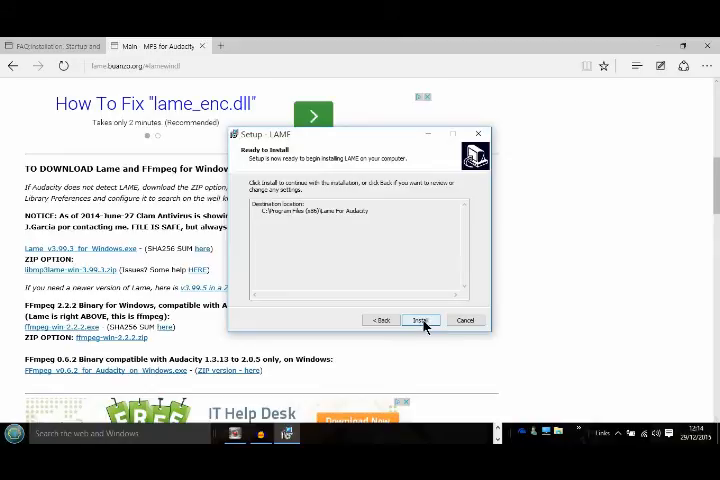
pyautogui.click(420, 320)
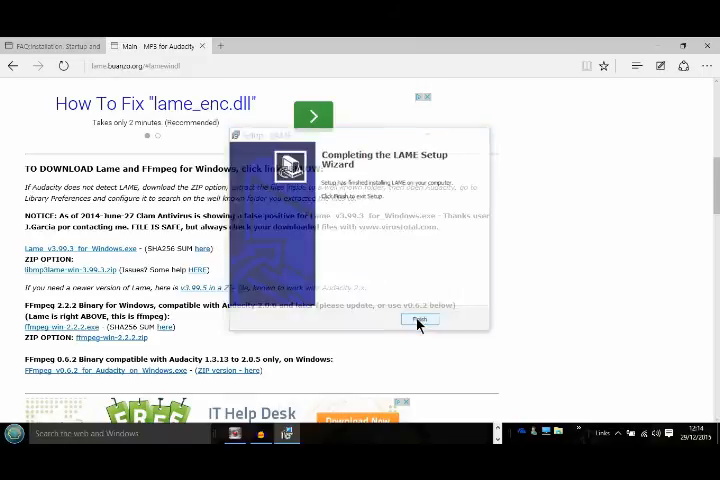
pyautogui.click(419, 320)
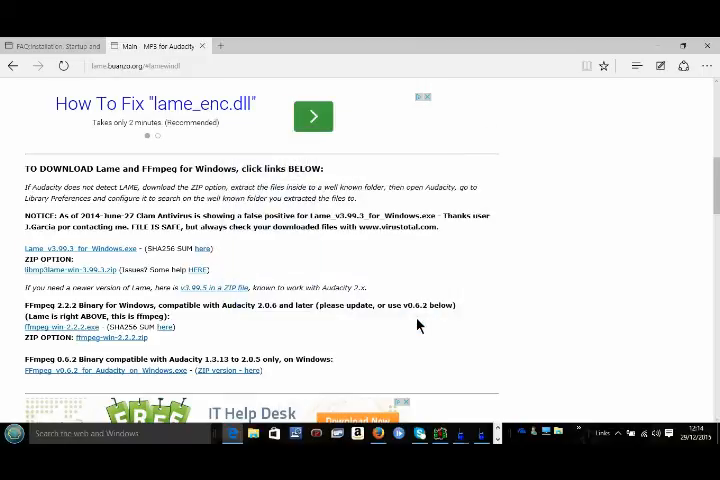
pyautogui.moveTo(461, 375)
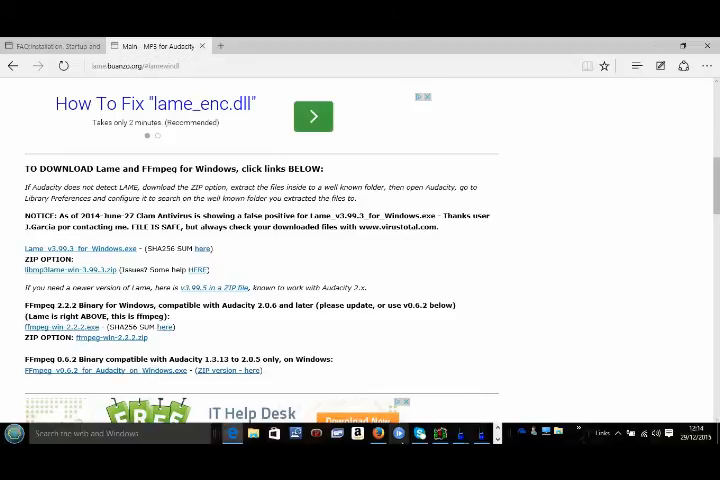
pyautogui.moveTo(680, 43)
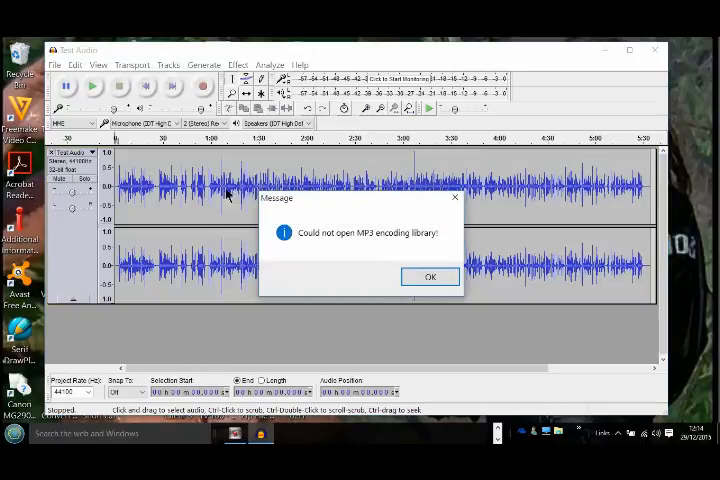
# Dismiss the 'Could not open MP3 encoding library!' error.
pyautogui.click(430, 277)
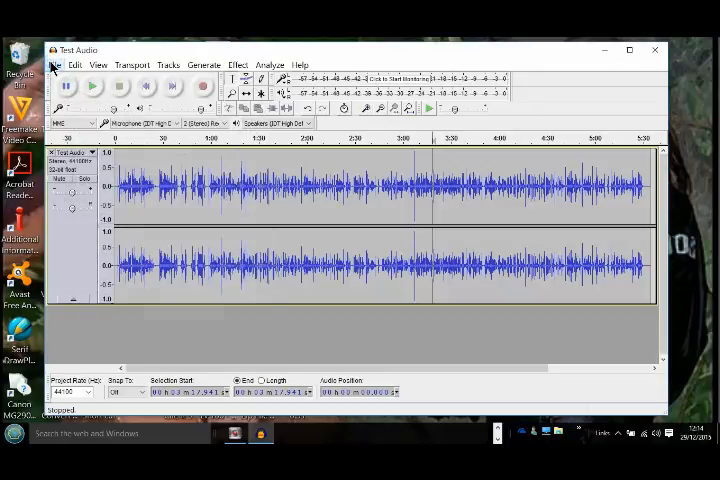
# Export the audio as MP3 'Test Audio mp3' and confirm the metadata with artist Test.
pyautogui.click(54, 64)
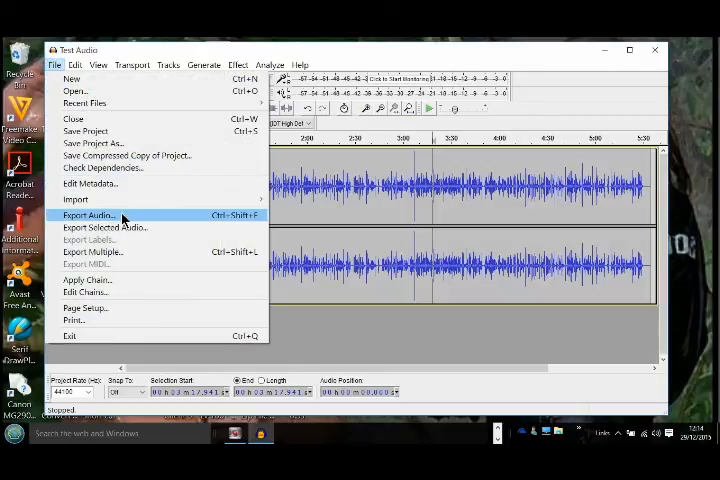
pyautogui.click(89, 215)
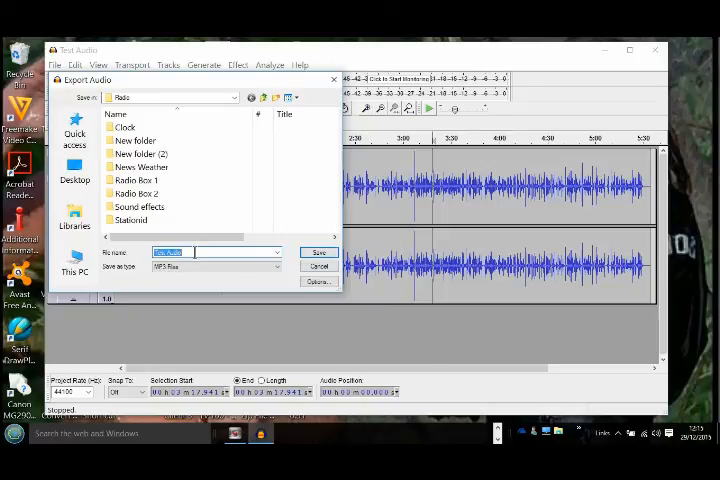
pyautogui.write('Test Audio n')
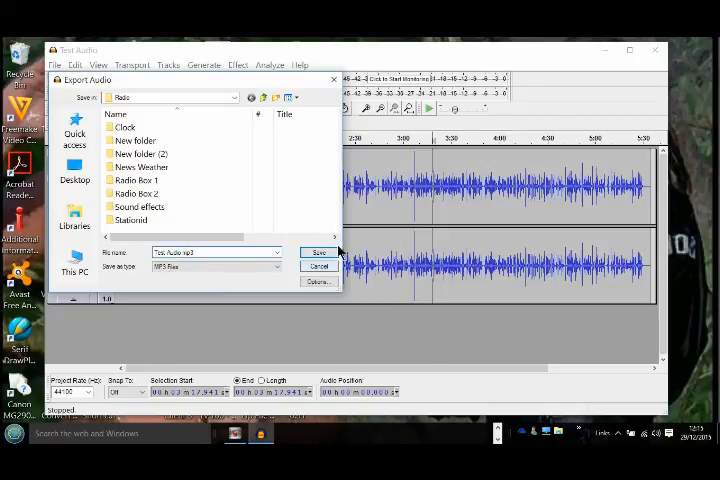
pyautogui.click(318, 252)
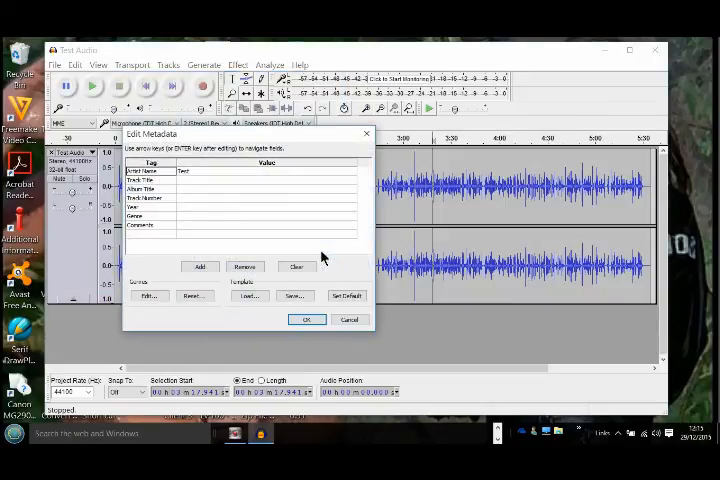
pyautogui.click(307, 319)
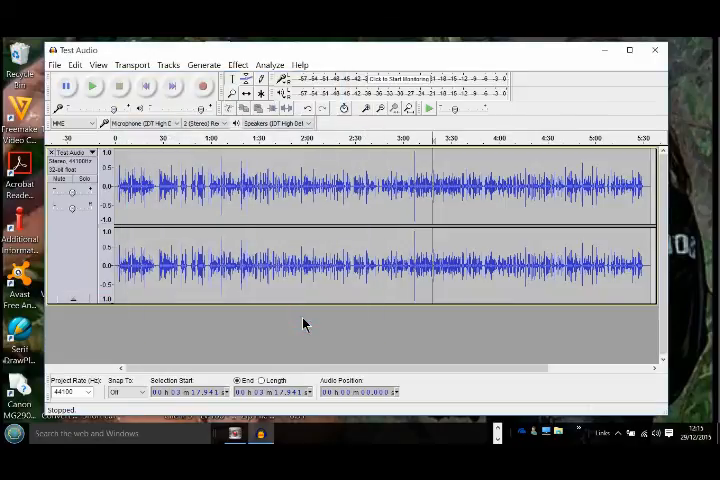